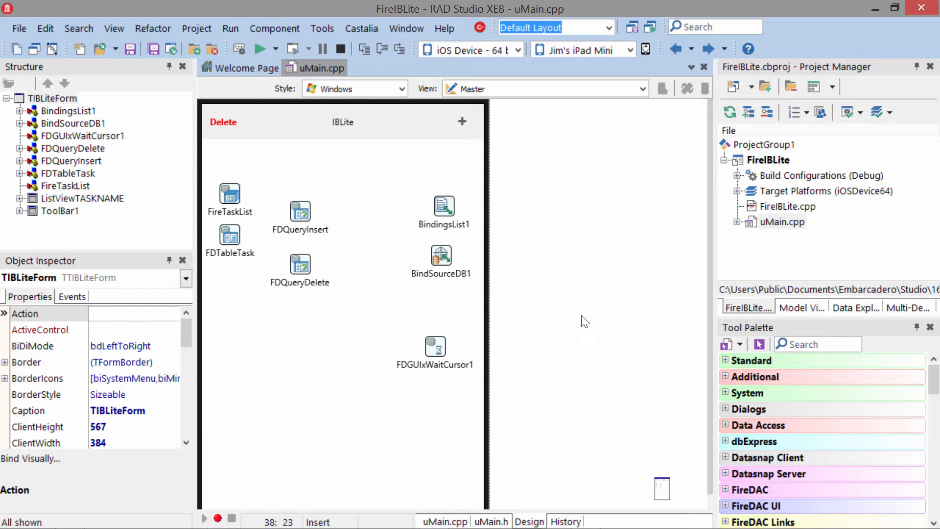
{"action": "mouse_move", "coordinate": [432, 294]}
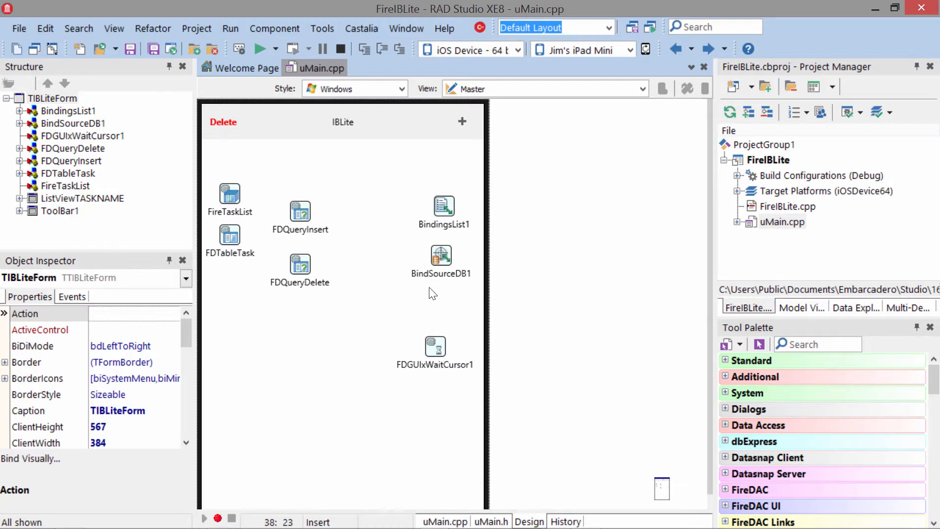
- Set the FireTaskList Database to TASKS.GDB and verify a successful connection test
{"action": "left_click", "coordinate": [229, 198]}
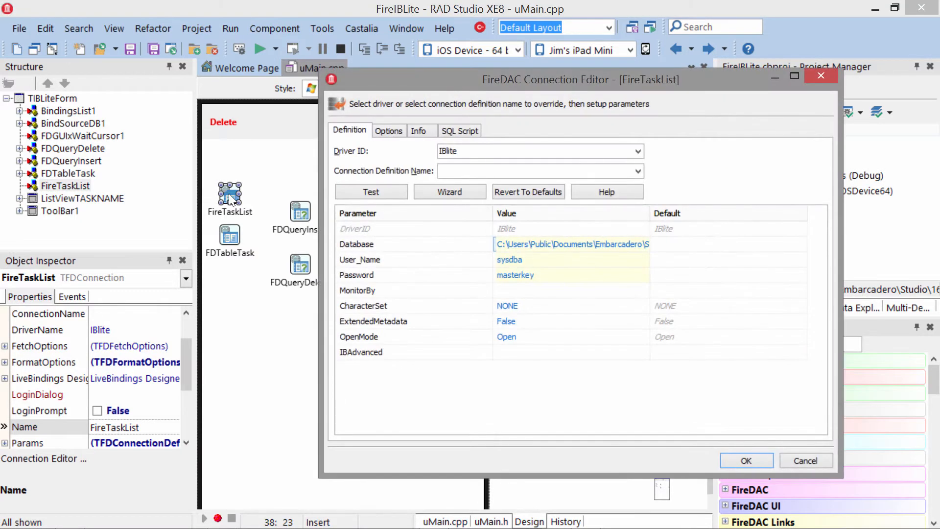
{"action": "left_click", "coordinate": [539, 150]}
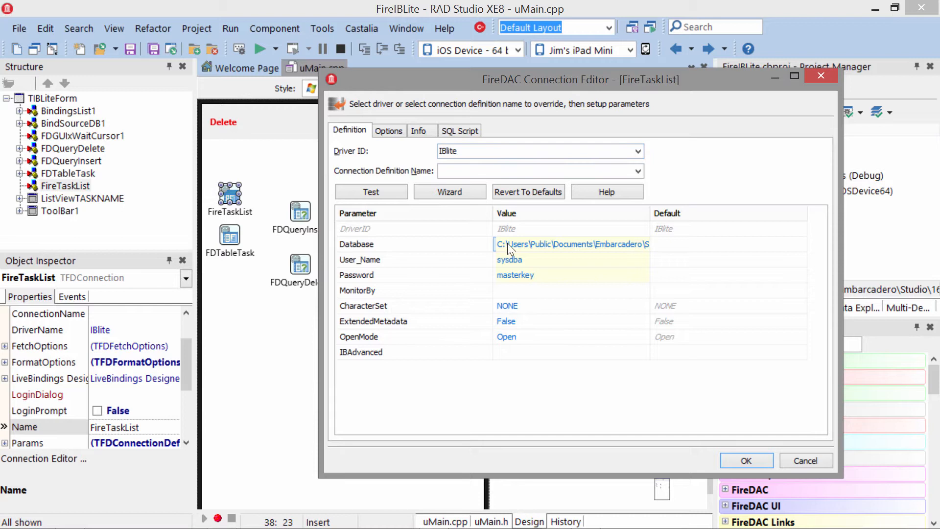
{"action": "mouse_move", "coordinate": [513, 249]}
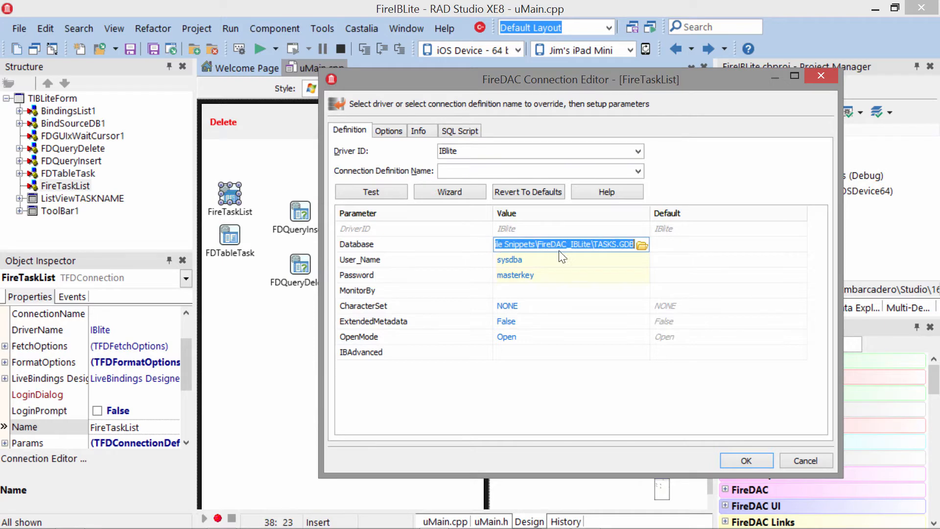
{"action": "left_click", "coordinate": [601, 244]}
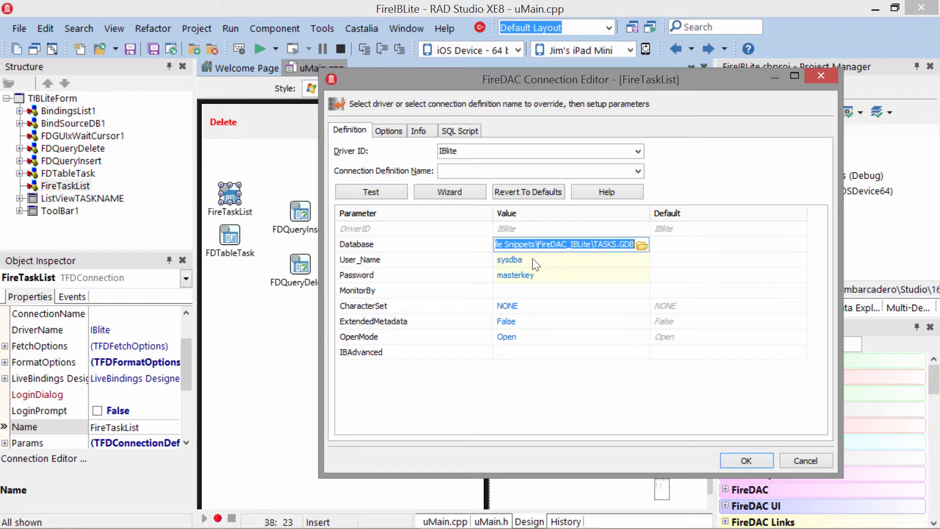
{"action": "mouse_move", "coordinate": [507, 283]}
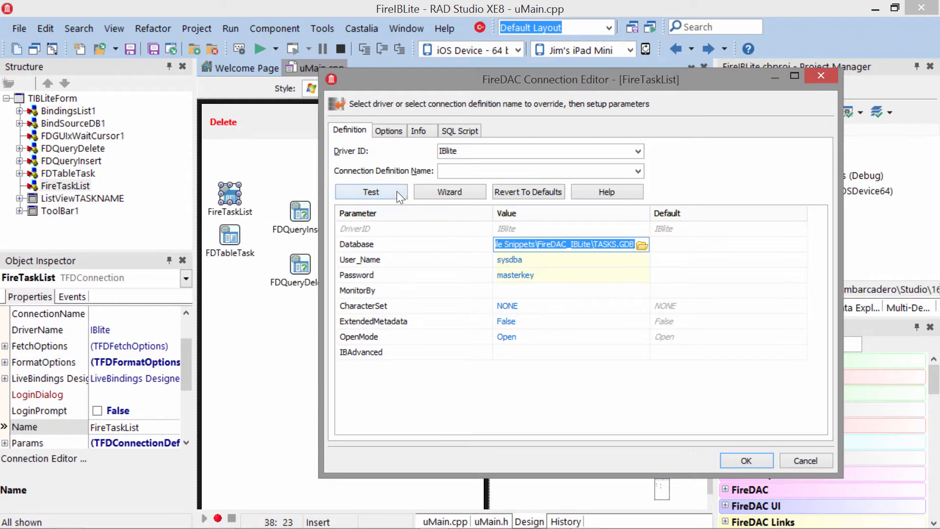
{"action": "left_click", "coordinate": [371, 192]}
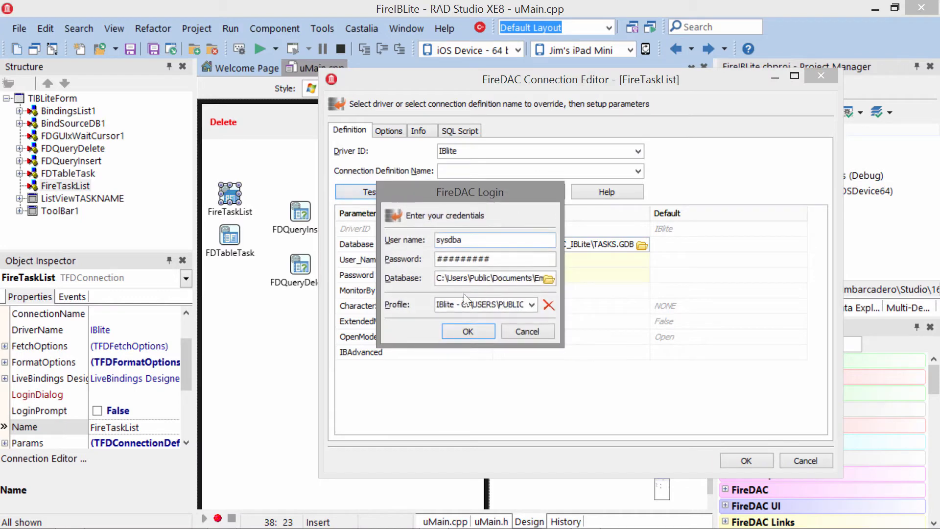
{"action": "left_click", "coordinate": [467, 330]}
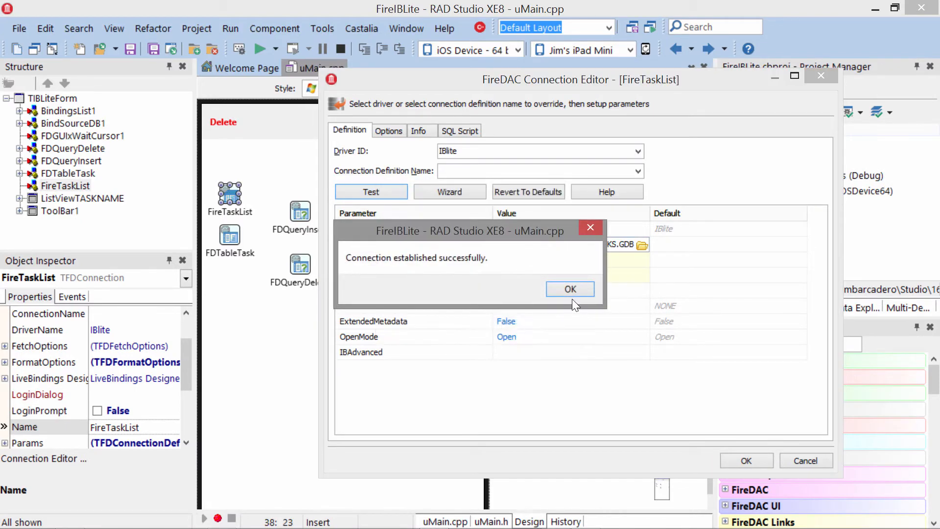
{"action": "left_click", "coordinate": [569, 288]}
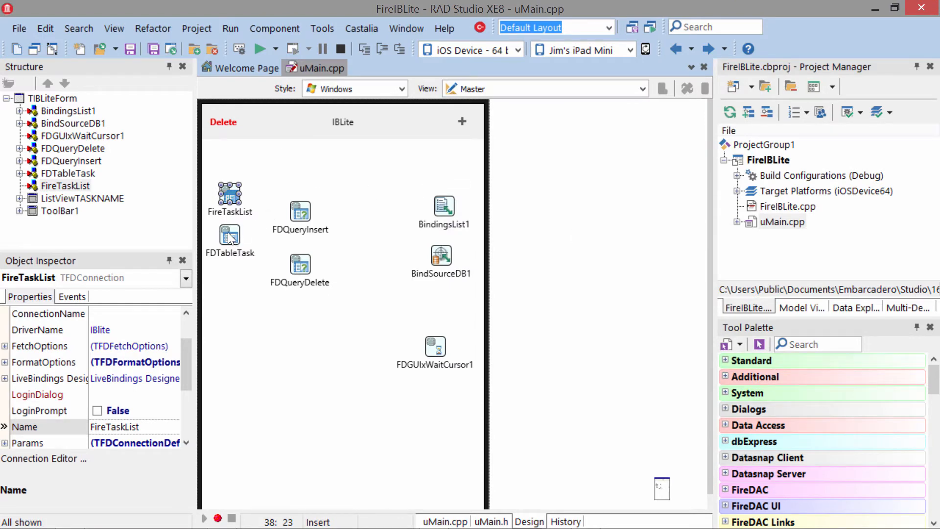
- Set FDTableTask Active to True, loading 'Make IBLite app', then select FDGUIxWaitCursor1
{"action": "left_click", "coordinate": [229, 235]}
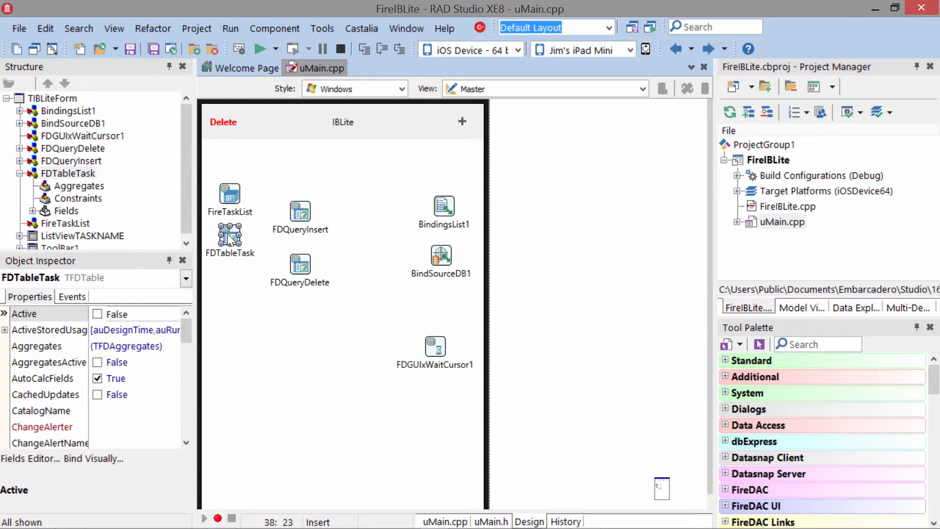
{"action": "left_click", "coordinate": [96, 314]}
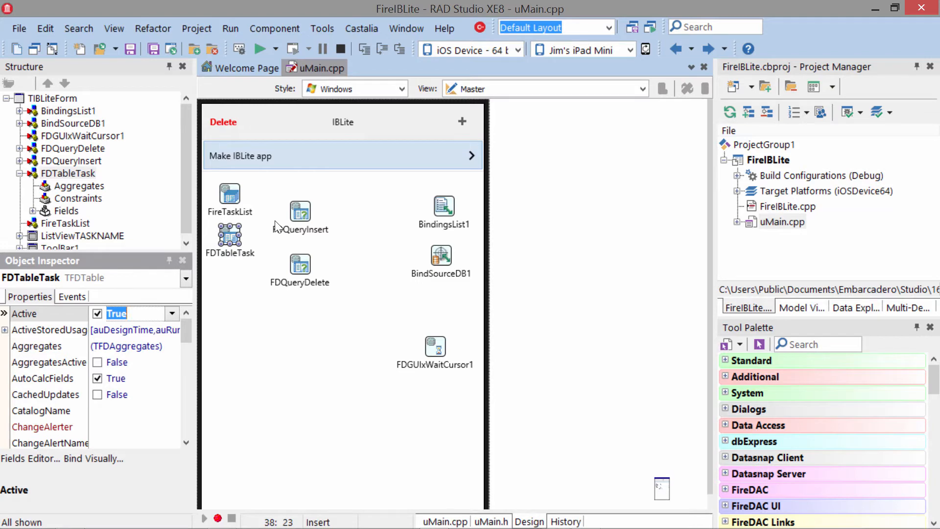
{"action": "left_click", "coordinate": [435, 346]}
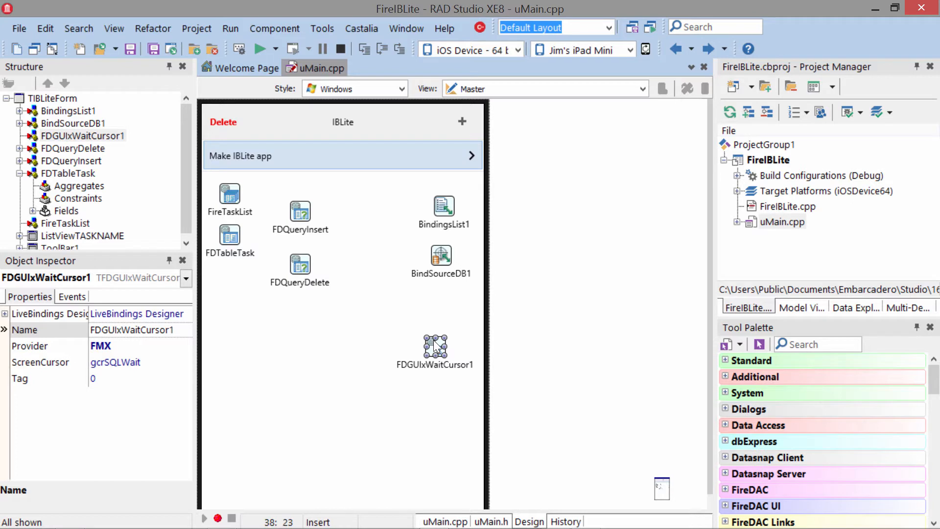
{"action": "mouse_move", "coordinate": [381, 261]}
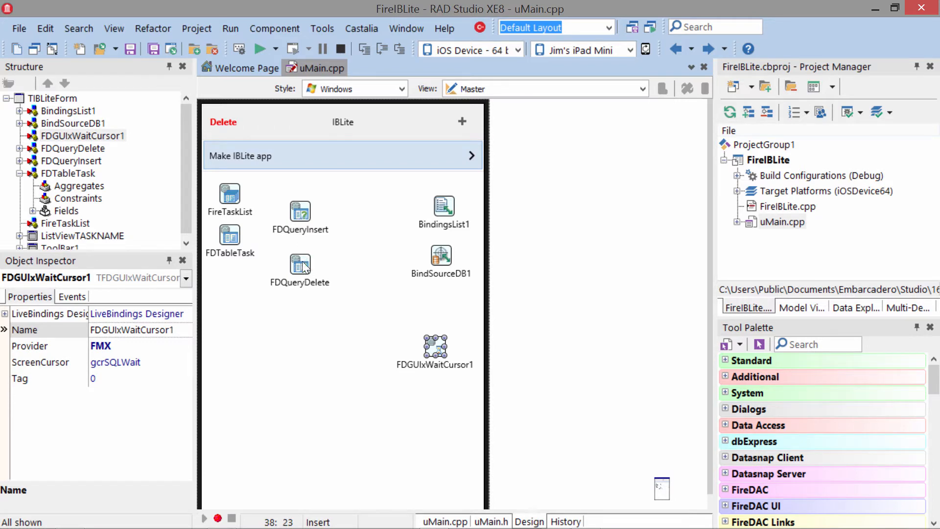
{"action": "mouse_move", "coordinate": [224, 128]}
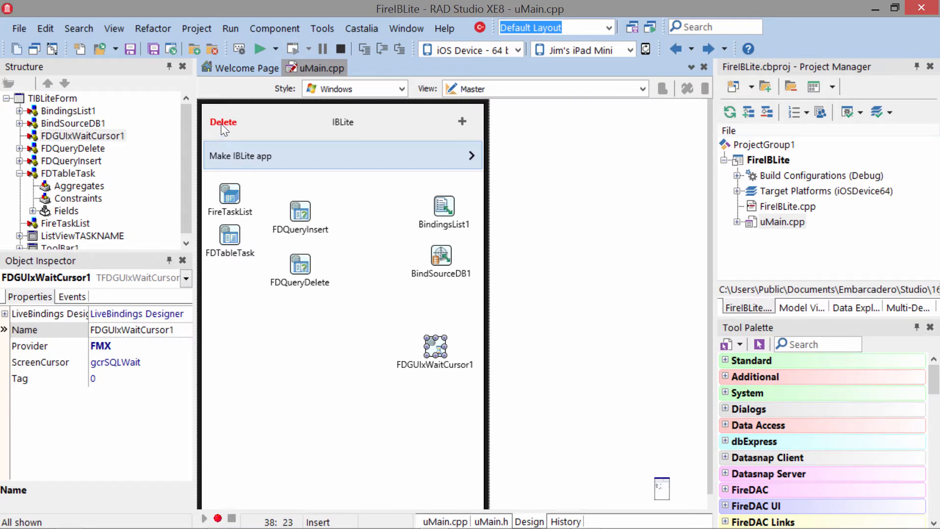
{"action": "mouse_move", "coordinate": [463, 126]}
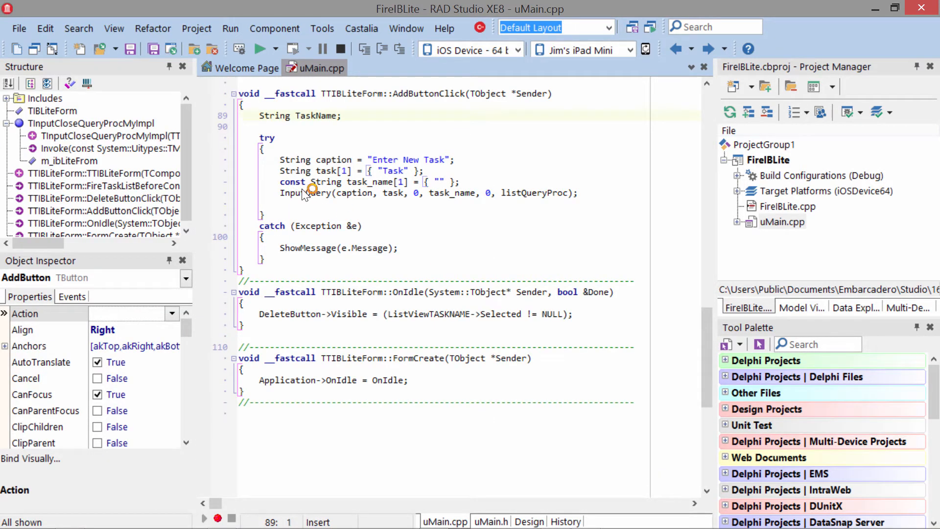
{"action": "mouse_move", "coordinate": [401, 199]}
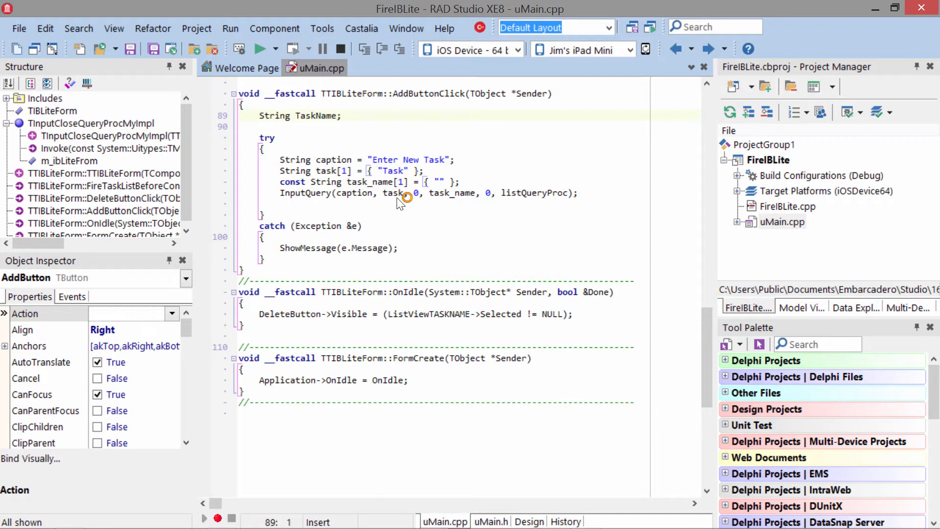
{"action": "mouse_move", "coordinate": [435, 215]}
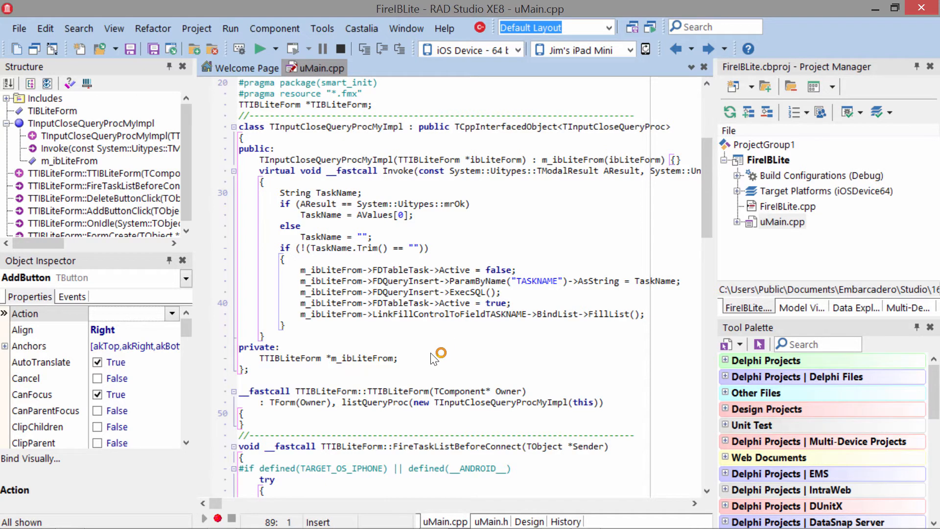
{"action": "left_click", "coordinate": [528, 521]}
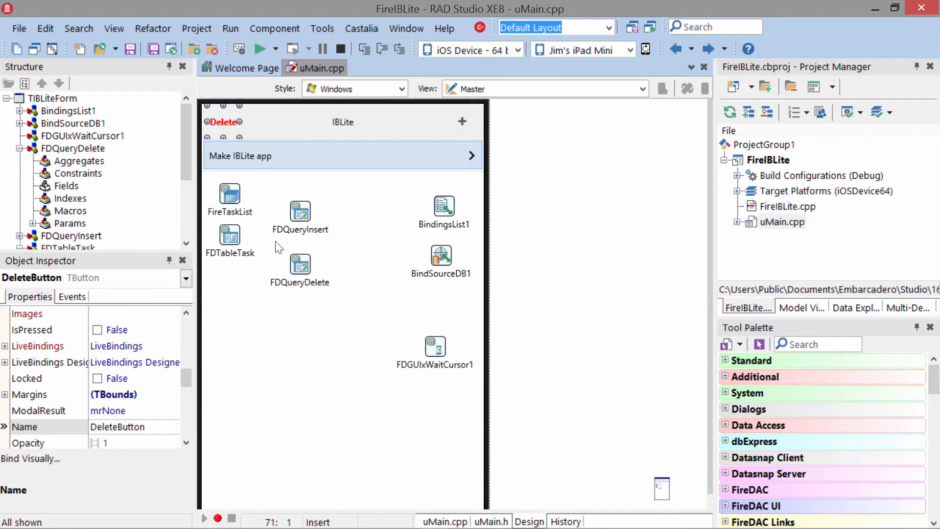
- Review FireTaskList's BeforeConnect event setting the TASKS.GDB path, then show FireIBLite's deployment list
{"action": "left_click", "coordinate": [229, 195]}
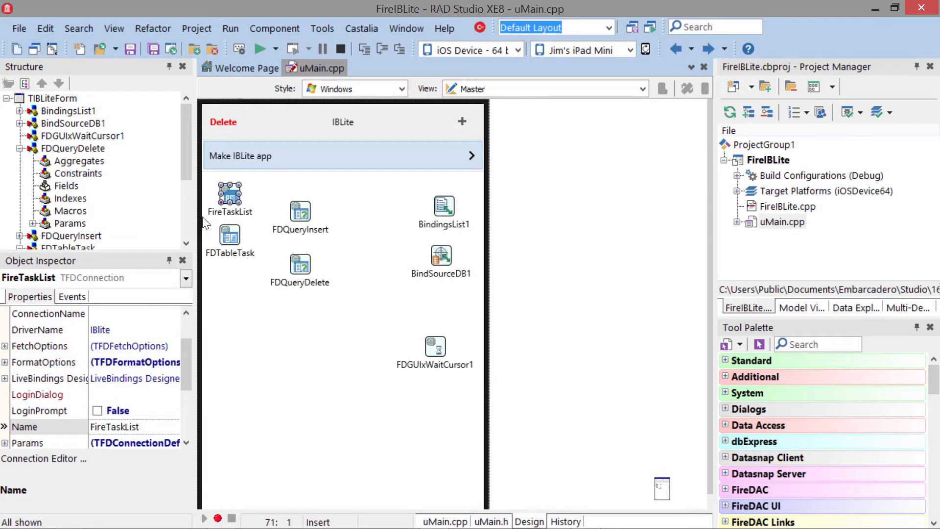
{"action": "left_click", "coordinate": [71, 296]}
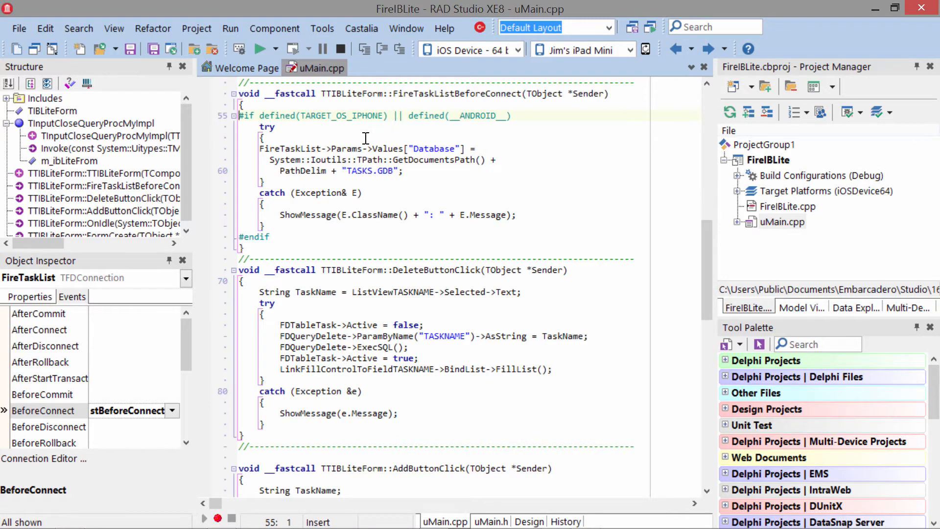
{"action": "mouse_move", "coordinate": [411, 147]}
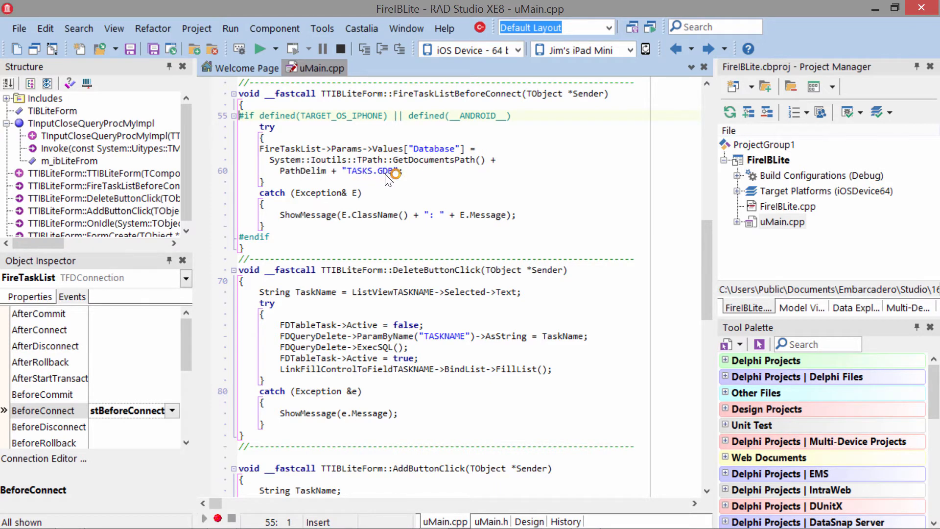
{"action": "mouse_move", "coordinate": [420, 181]}
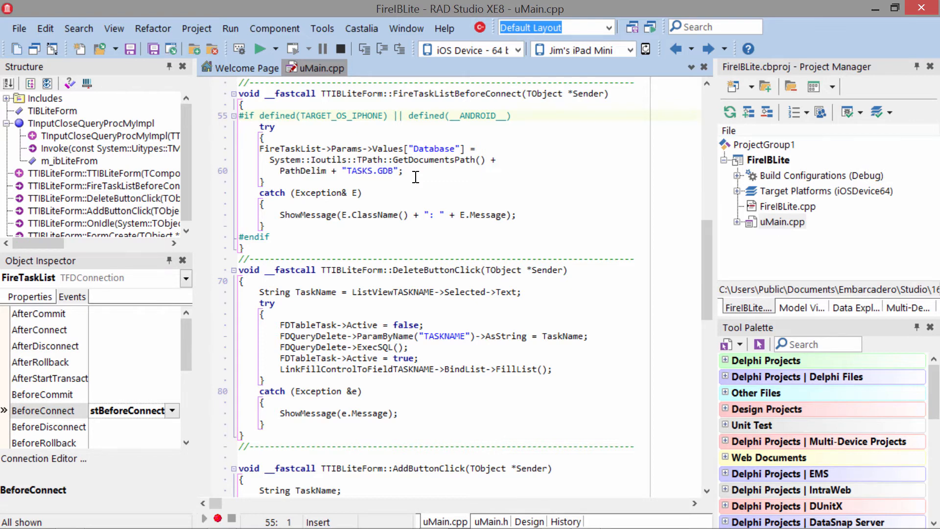
{"action": "left_click", "coordinate": [195, 28]}
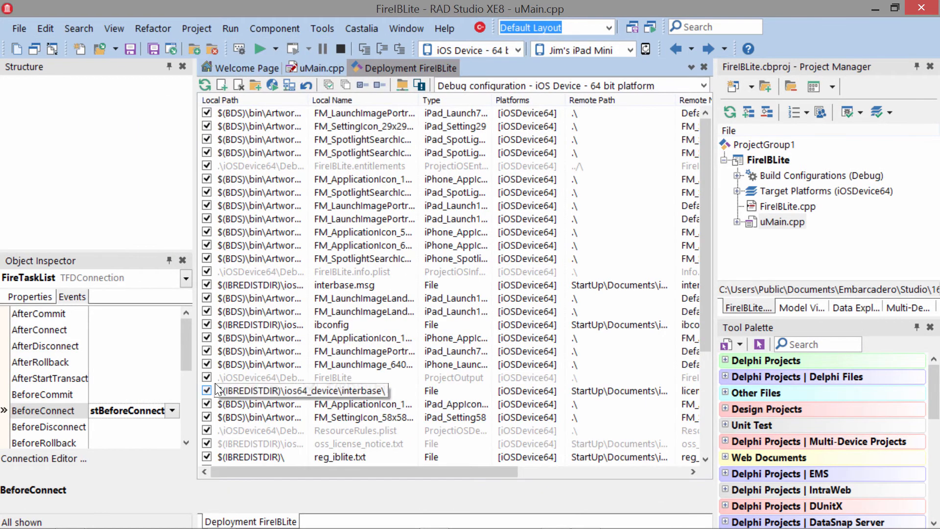
{"action": "mouse_move", "coordinate": [255, 86]}
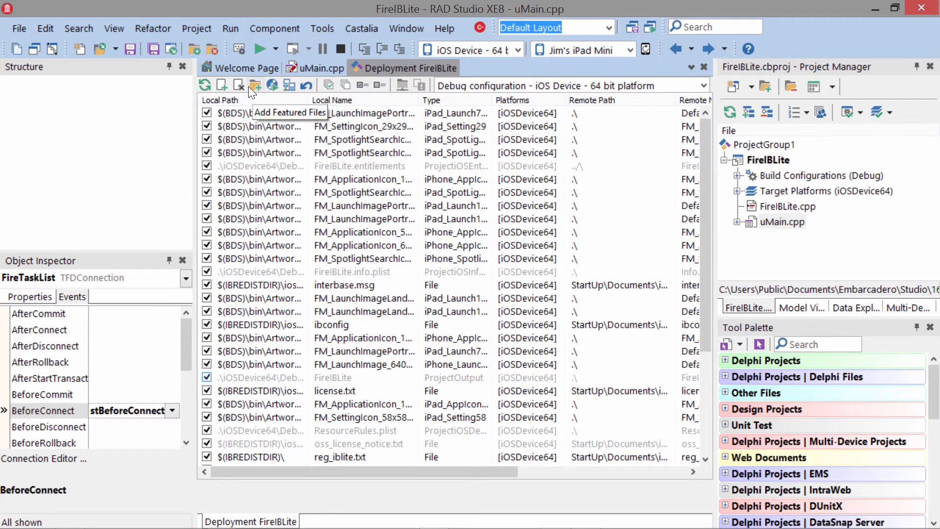
- Add InterBase ToGo featured files for iOSDevice64, choosing reg_iblite.txt over reg_ibtogo.txt
{"action": "left_click", "coordinate": [254, 85]}
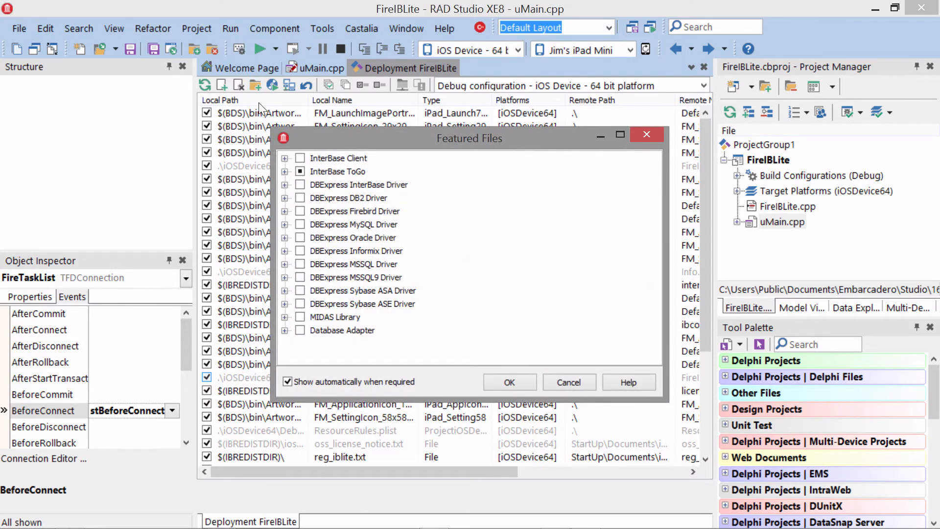
{"action": "left_click", "coordinate": [286, 171]}
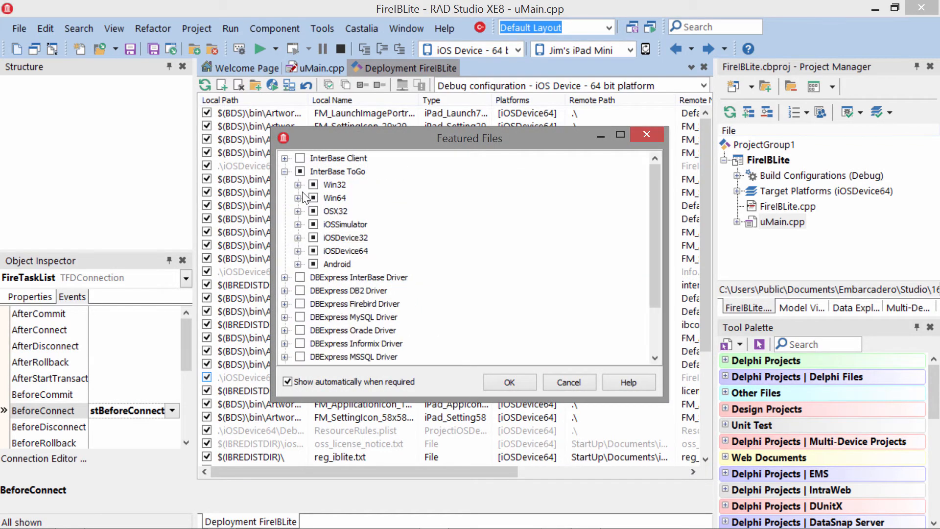
{"action": "left_click", "coordinate": [297, 250]}
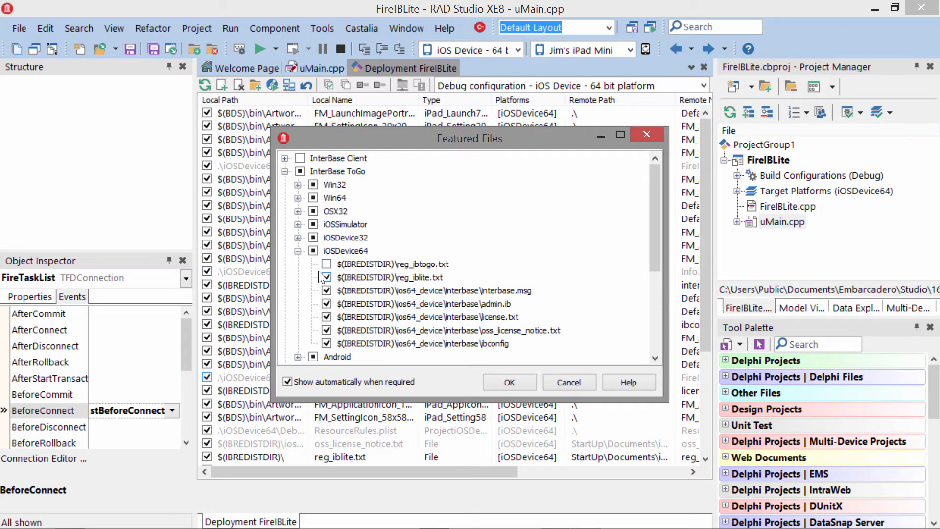
{"action": "left_click", "coordinate": [327, 264]}
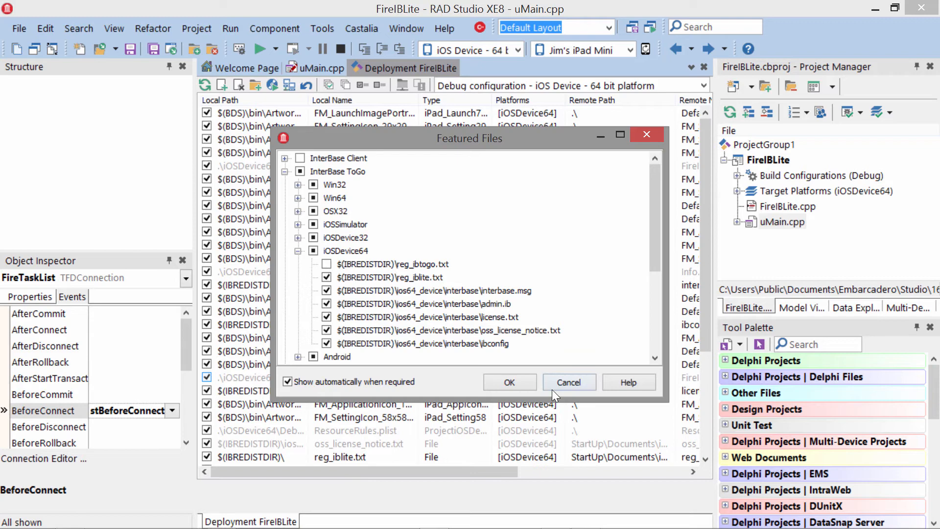
{"action": "left_click", "coordinate": [509, 383]}
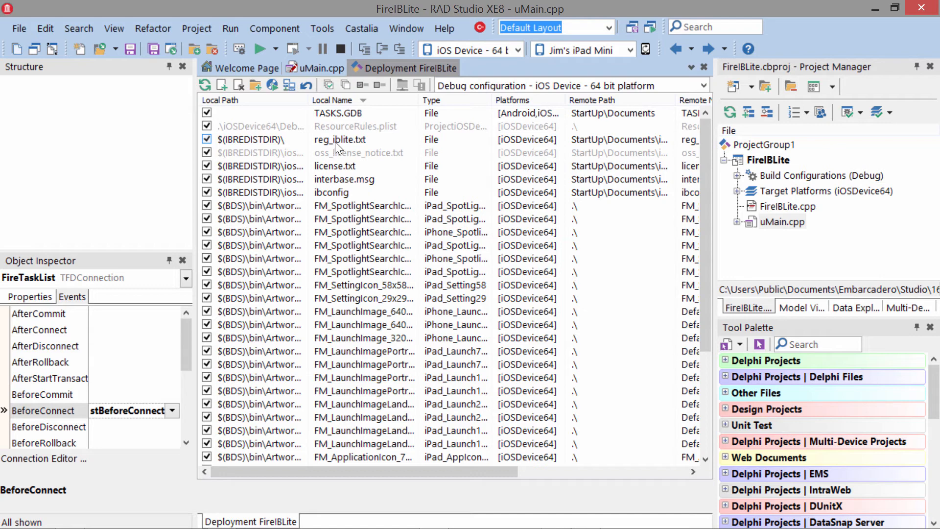
{"action": "mouse_move", "coordinate": [336, 159]}
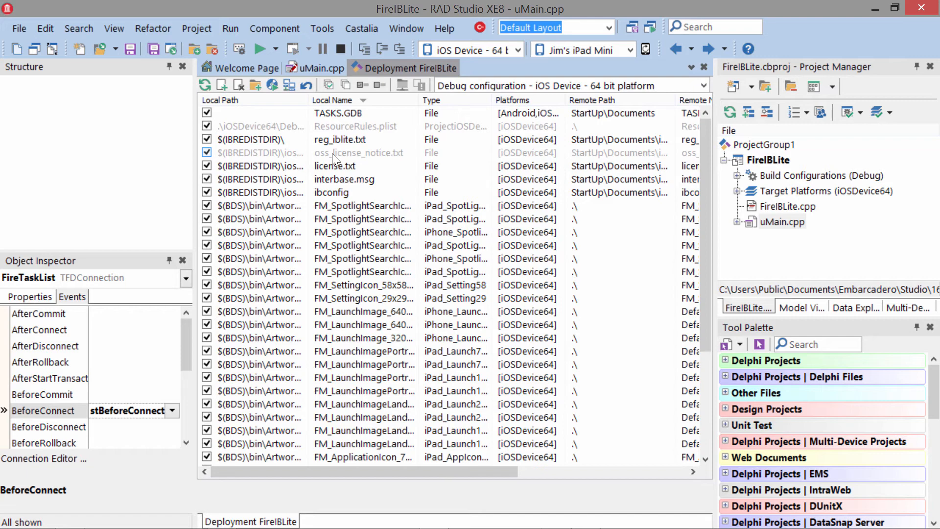
- Inspect TASKS.GDB under 'All configurations - Android platform', then close the Deployment tab
{"action": "left_click", "coordinate": [359, 152]}
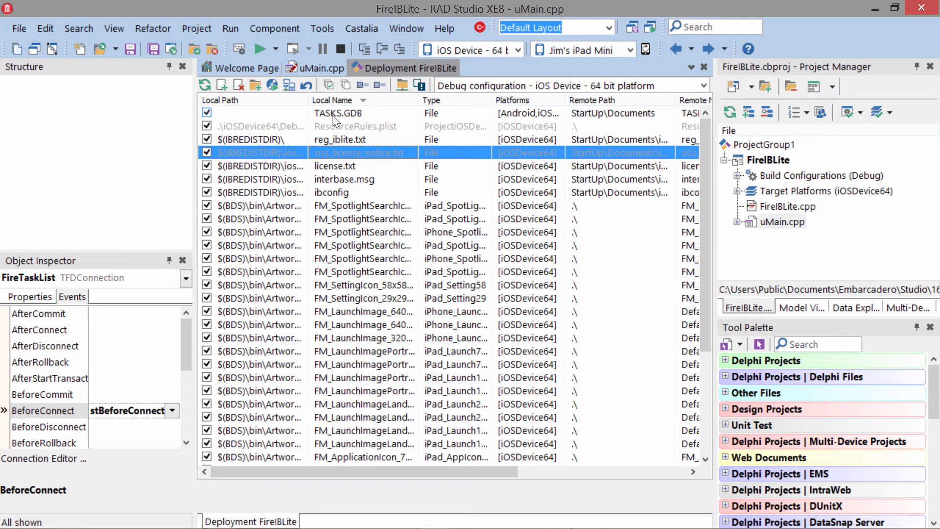
{"action": "left_click", "coordinate": [338, 113]}
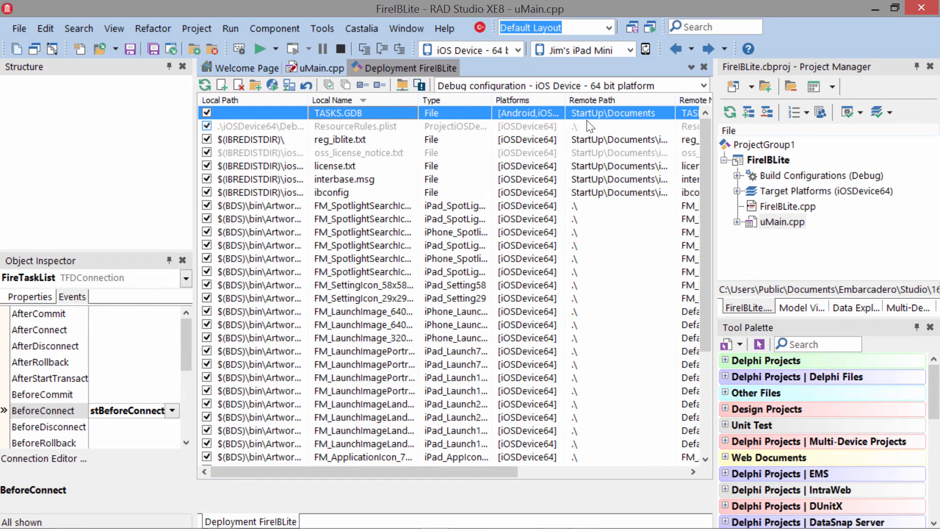
{"action": "left_click", "coordinate": [701, 85]}
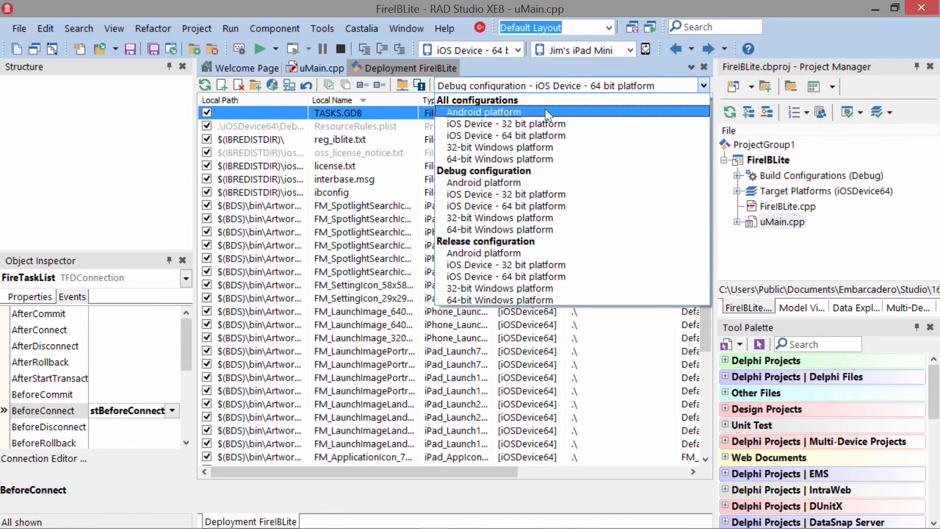
{"action": "left_click", "coordinate": [483, 112]}
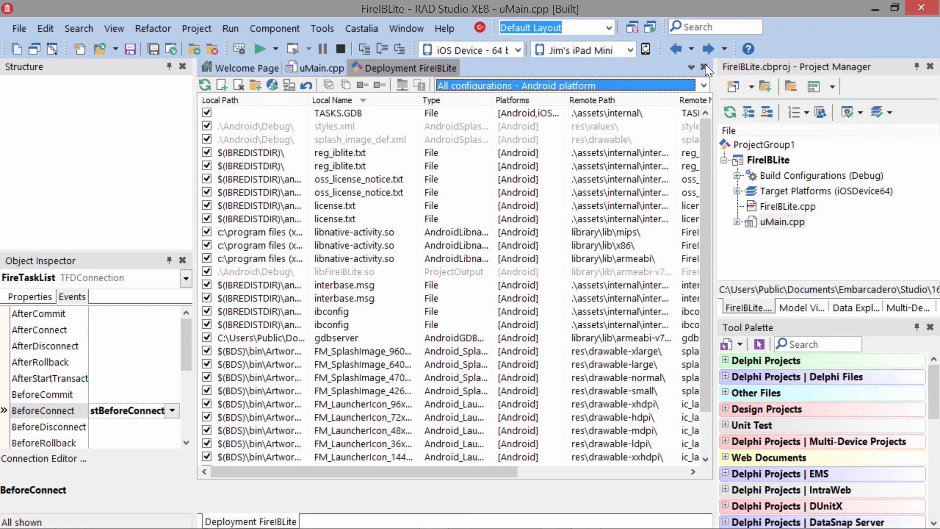
{"action": "left_click", "coordinate": [320, 68]}
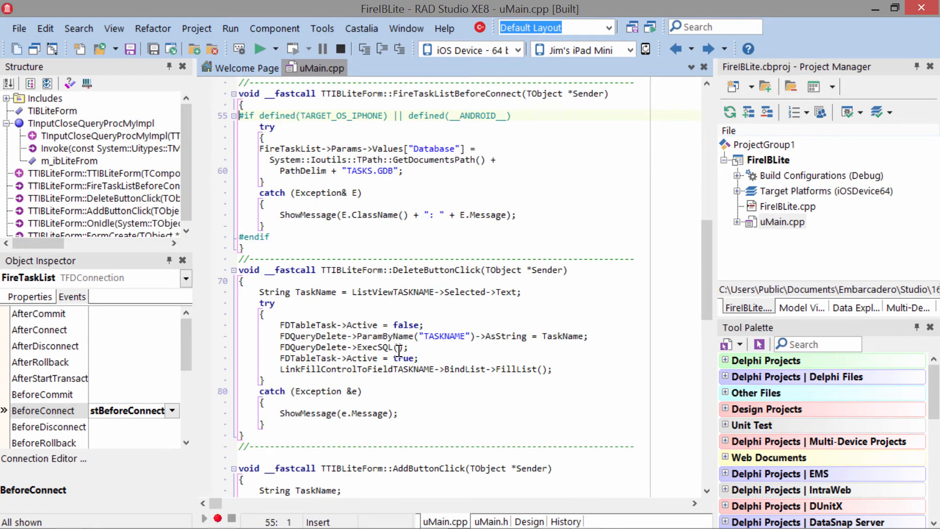
- On the iPad, add a new task with the text 'upgrade to'
{"action": "left_click", "coordinate": [260, 49]}
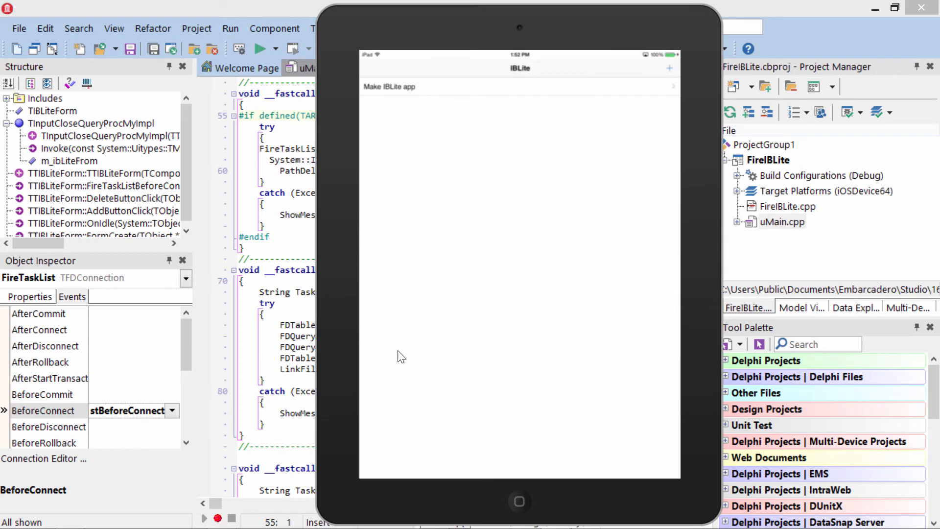
{"action": "left_click", "coordinate": [670, 67]}
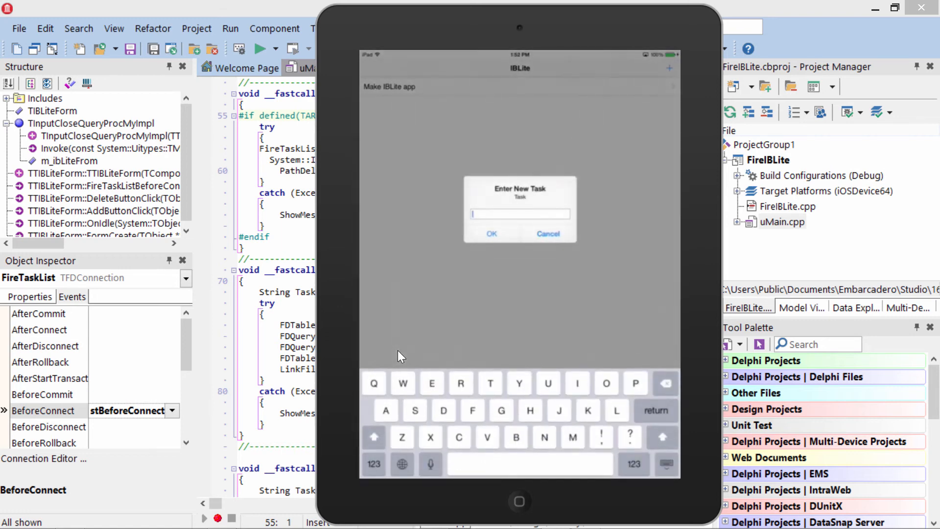
{"action": "type", "text": "upgrade to"}
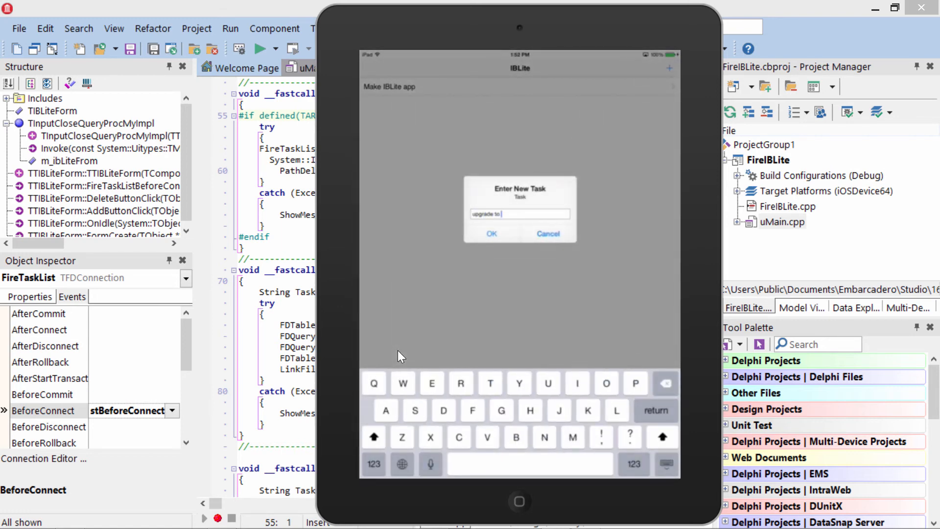
{"action": "left_click", "coordinate": [491, 233]}
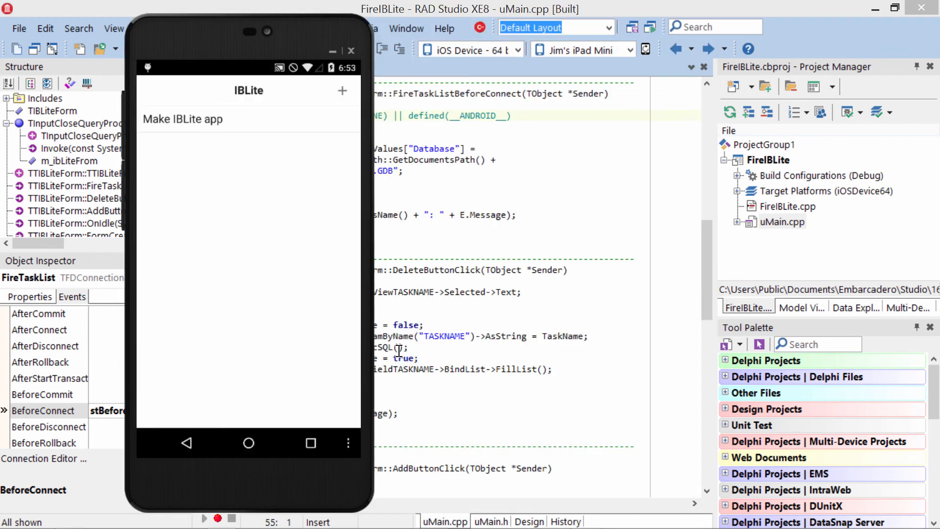
- On Android, add 'download the trial', then select the Make IBLite app task
{"action": "left_click", "coordinate": [342, 90]}
{"action": "type", "text": "download the"}
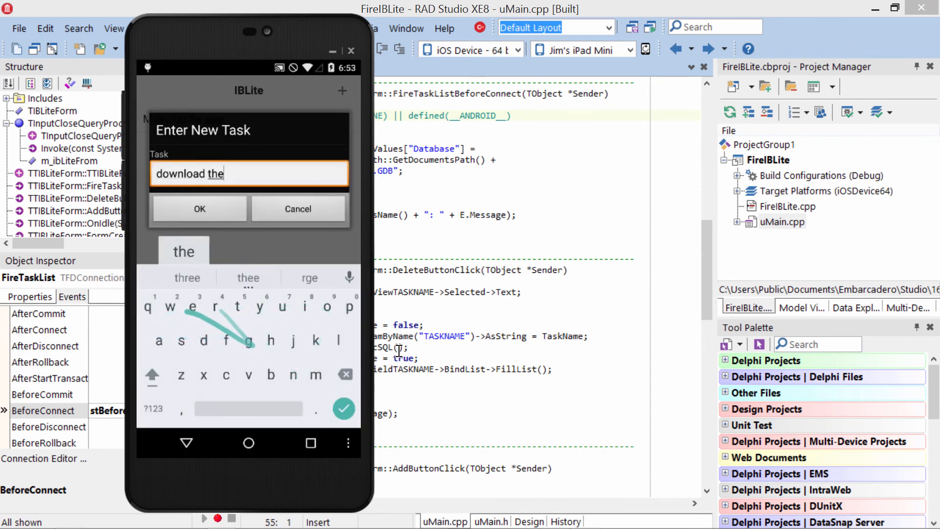
{"action": "left_click", "coordinate": [199, 208]}
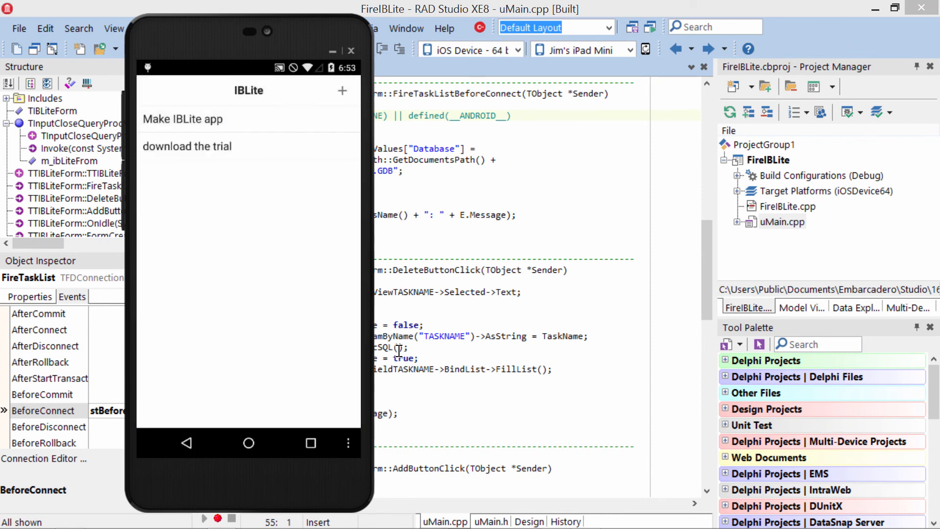
{"action": "left_click", "coordinate": [182, 119]}
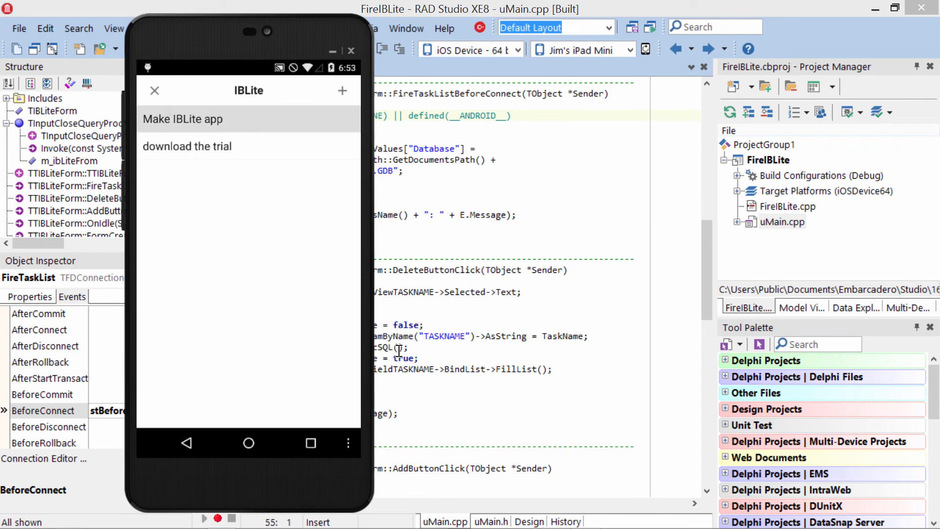